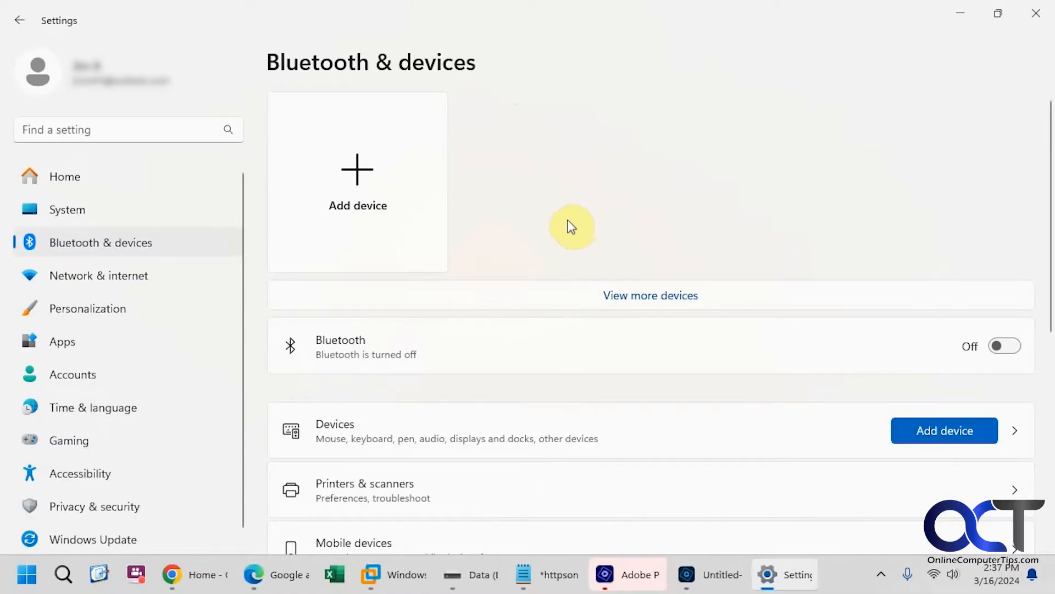
# Search the computer for 'devices and printers' and close the empty Network folder window.
pyautogui.click(63, 574)
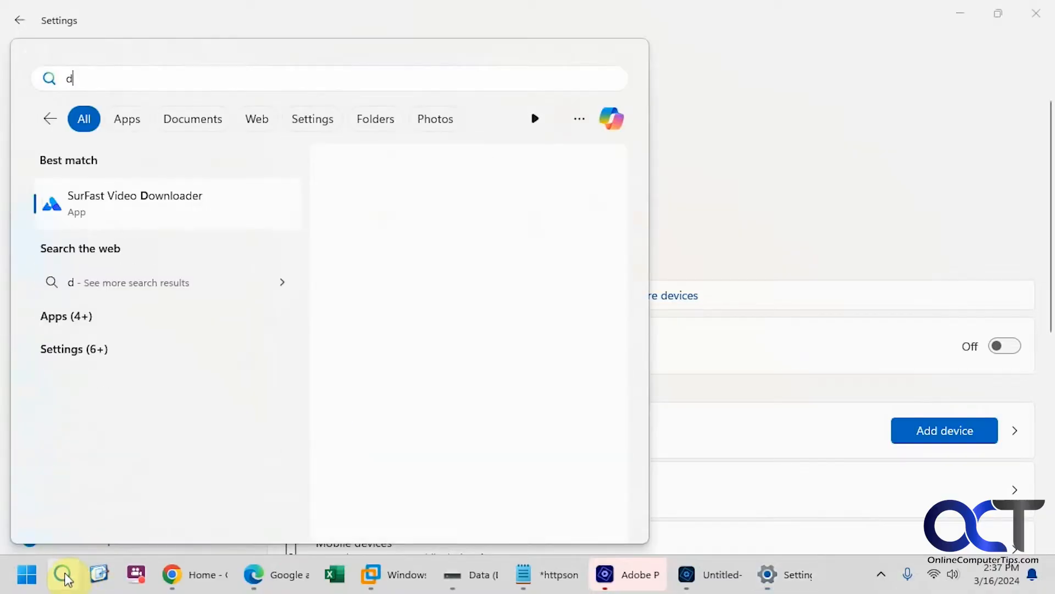
pyautogui.write('evices and')
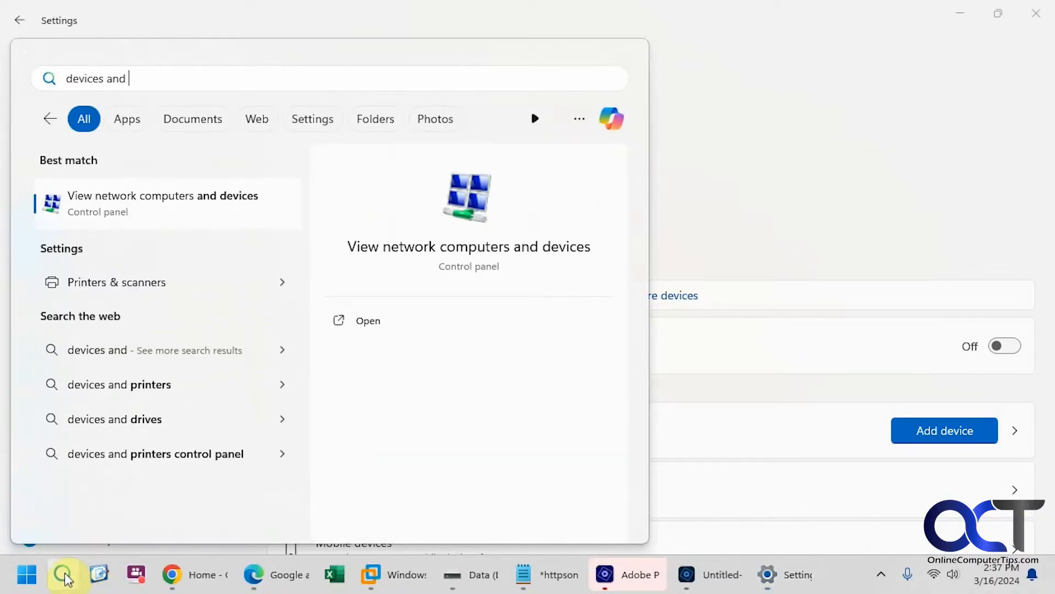
pyautogui.write('printers')
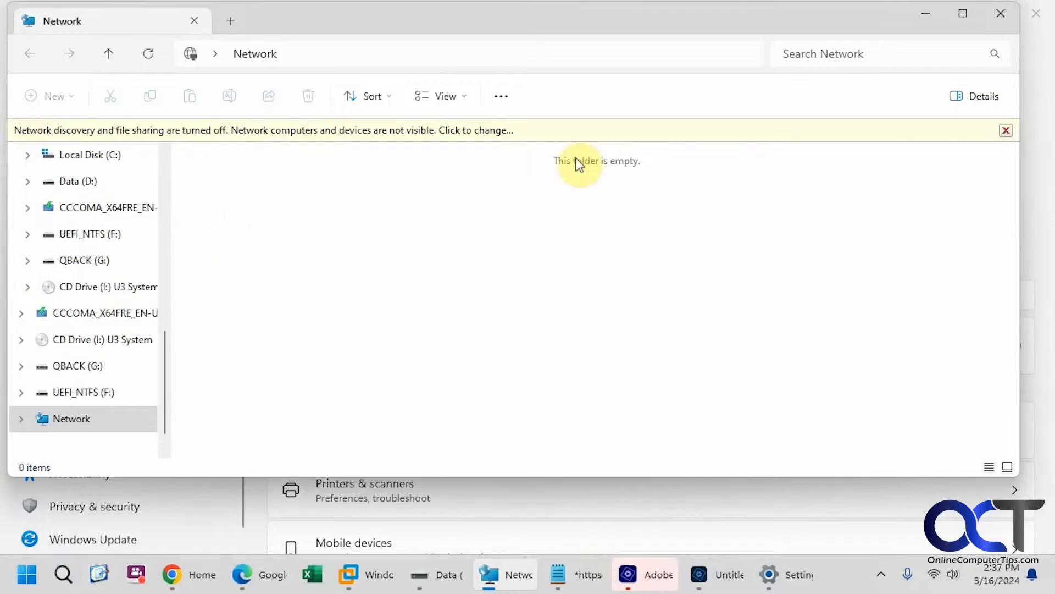
pyautogui.click(1005, 130)
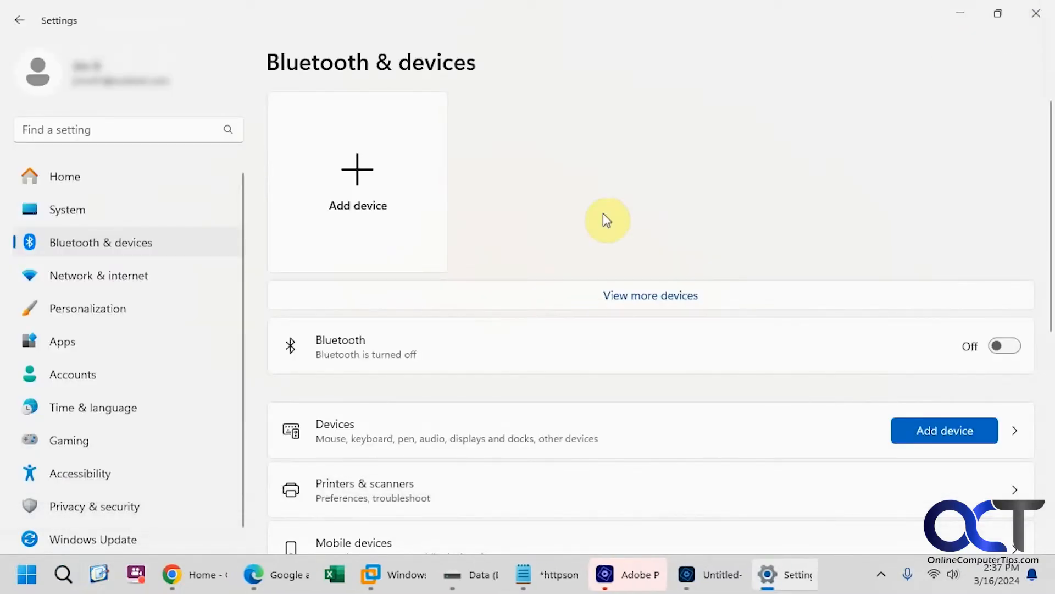
pyautogui.moveTo(606, 182)
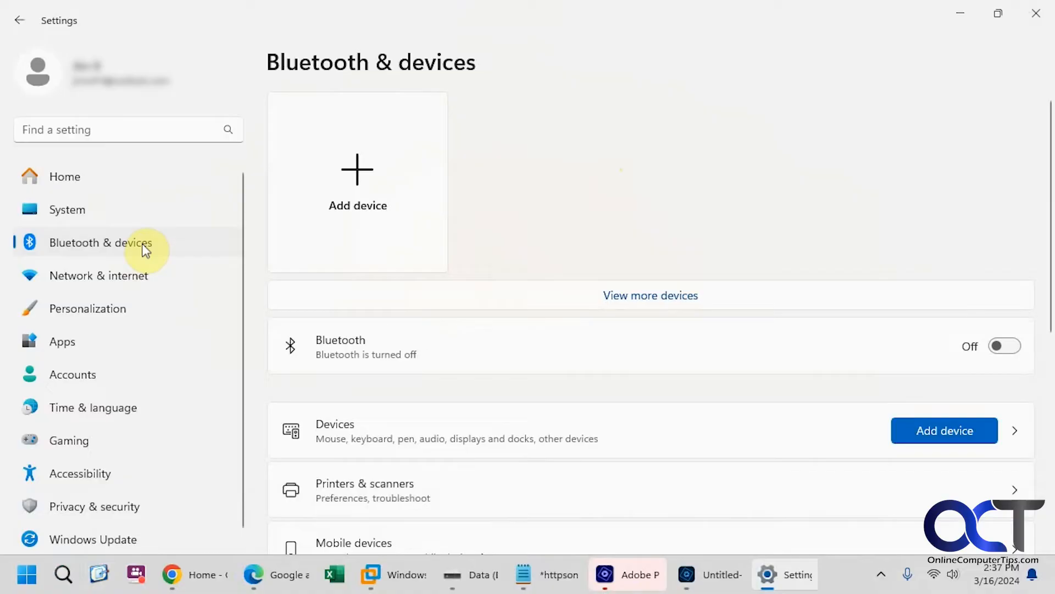
pyautogui.moveTo(141, 236)
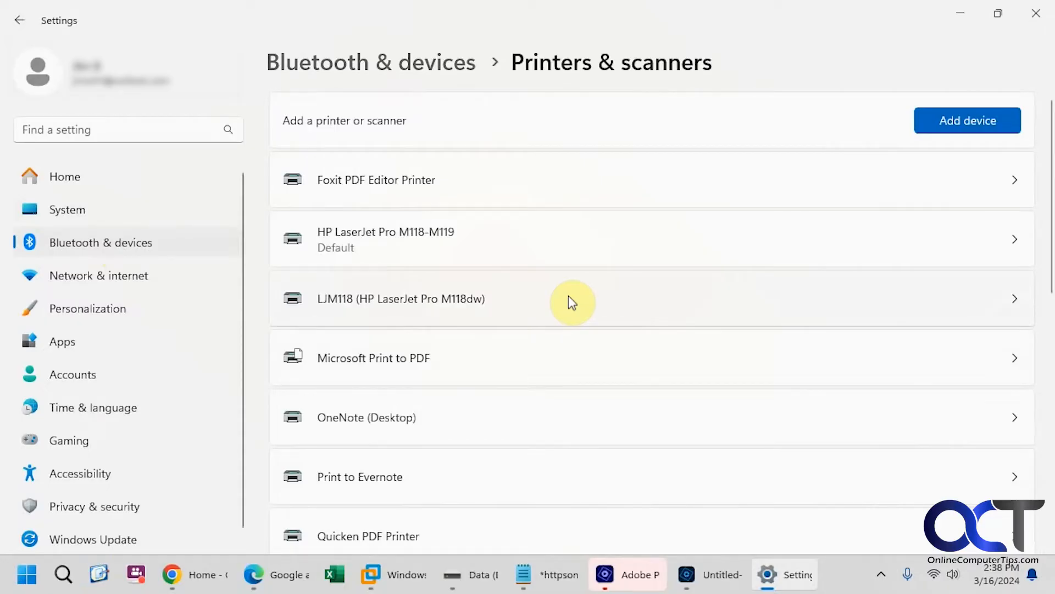
pyautogui.moveTo(428, 273)
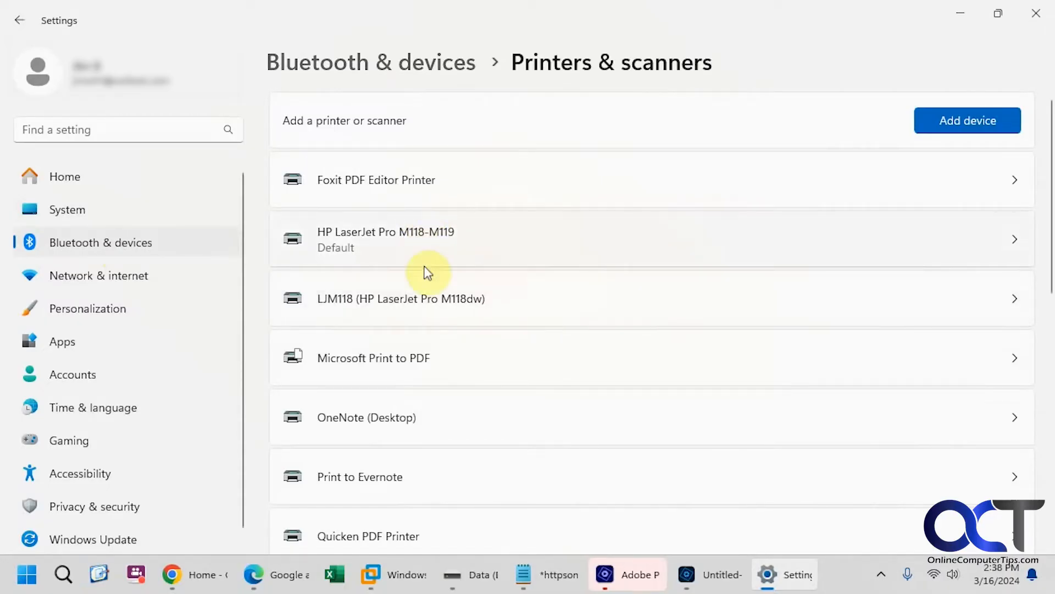
# Open the LJM118 printer page, view its Printer and Hardware properties (Code 45, not connected), then close them.
pyautogui.click(400, 298)
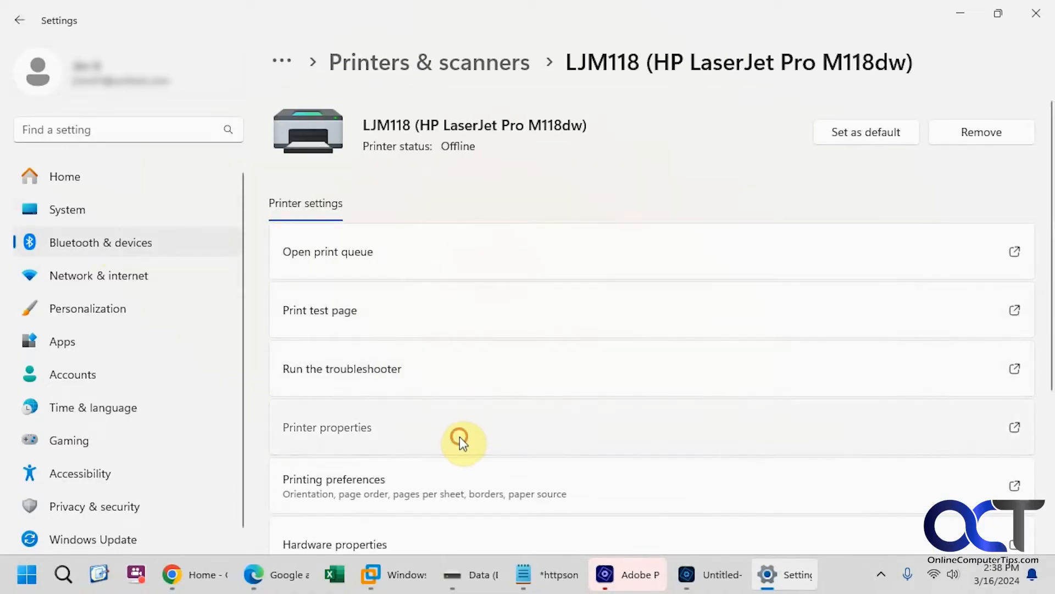
pyautogui.click(327, 426)
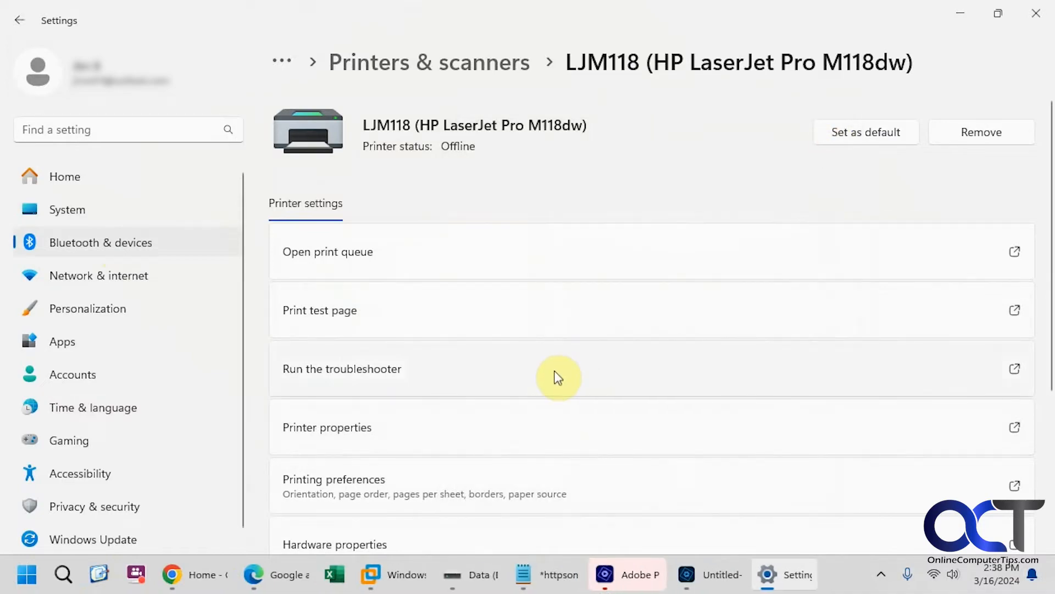
pyautogui.moveTo(438, 498)
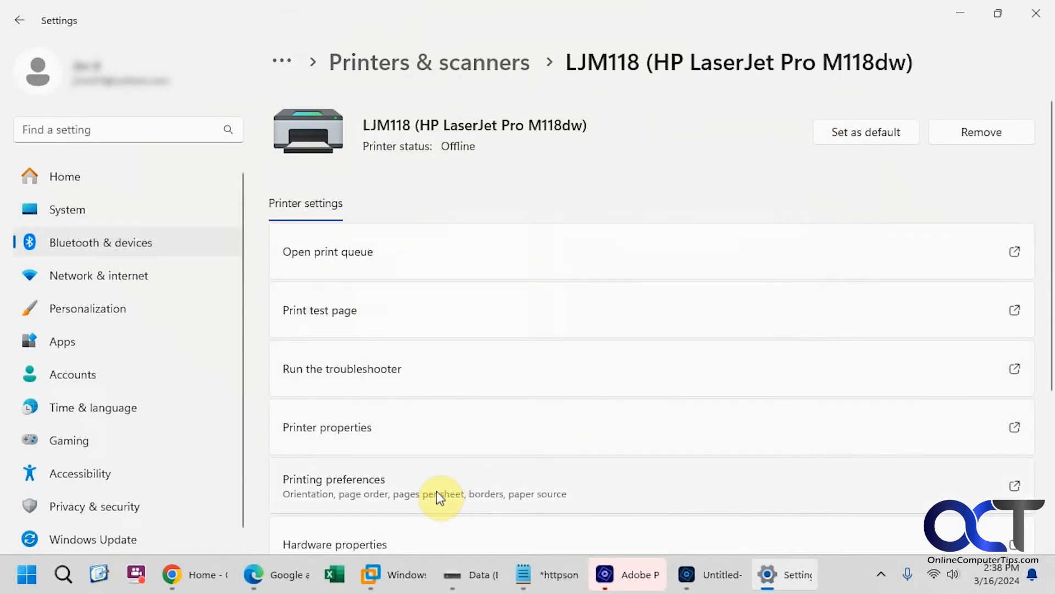
pyautogui.click(333, 479)
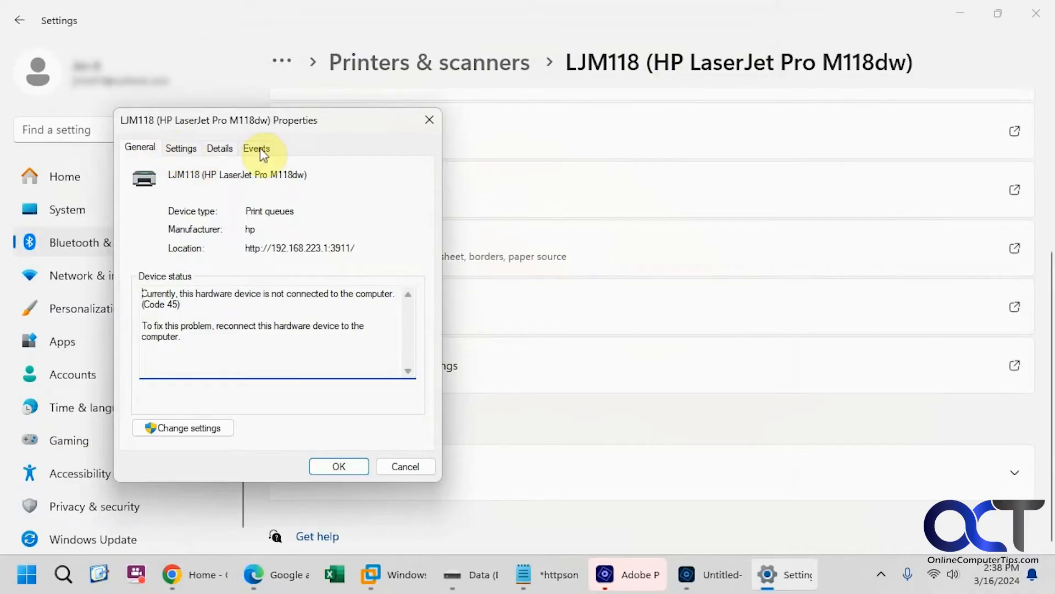
pyautogui.click(405, 465)
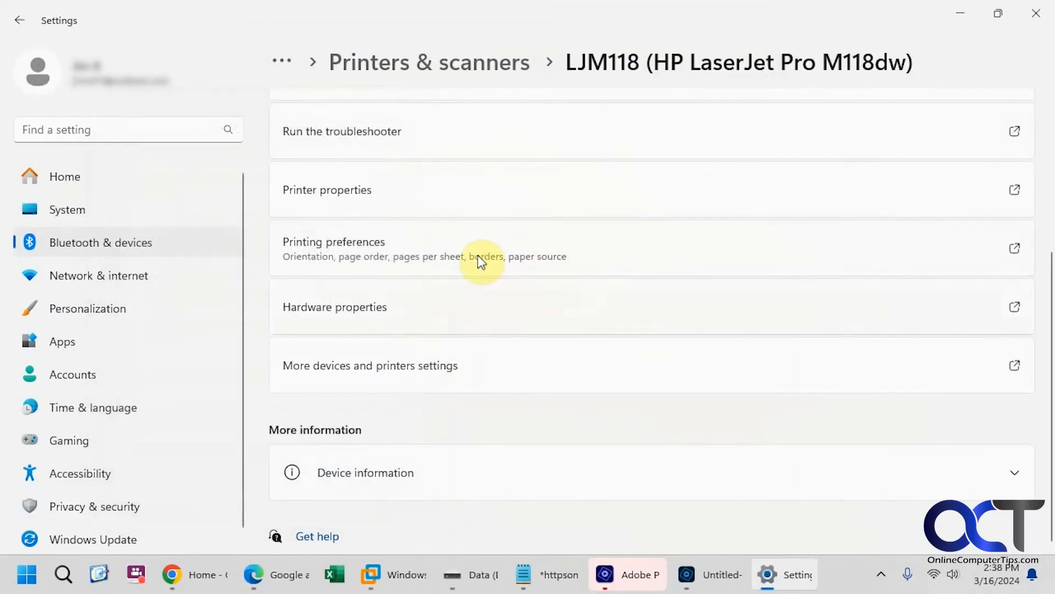
pyautogui.moveTo(319, 387)
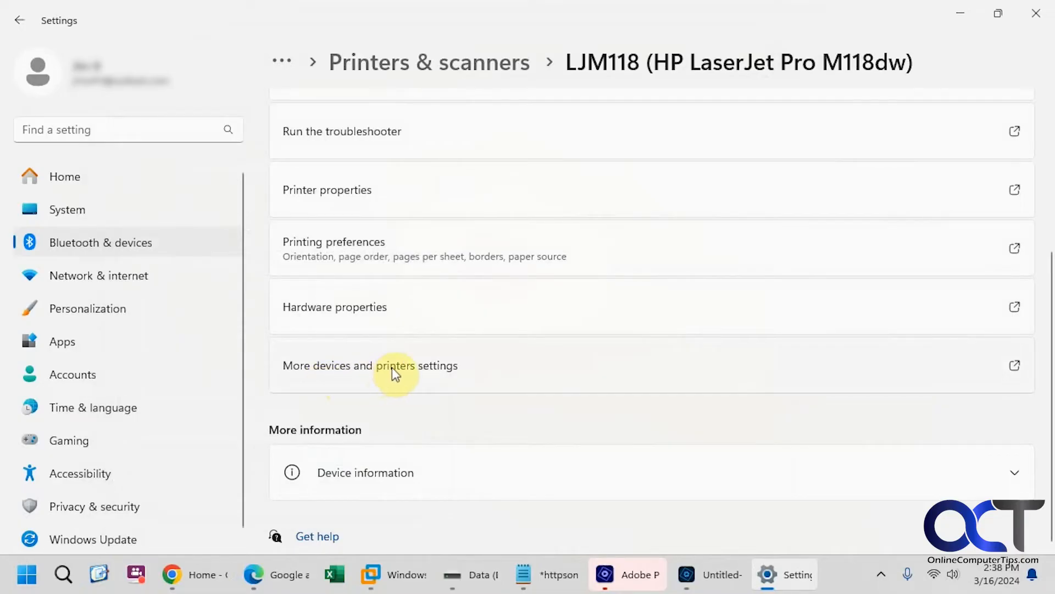
# From Devices and Printers, show the LJM118 Properties dialog on its Web Services details with IP address and status.
pyautogui.click(370, 365)
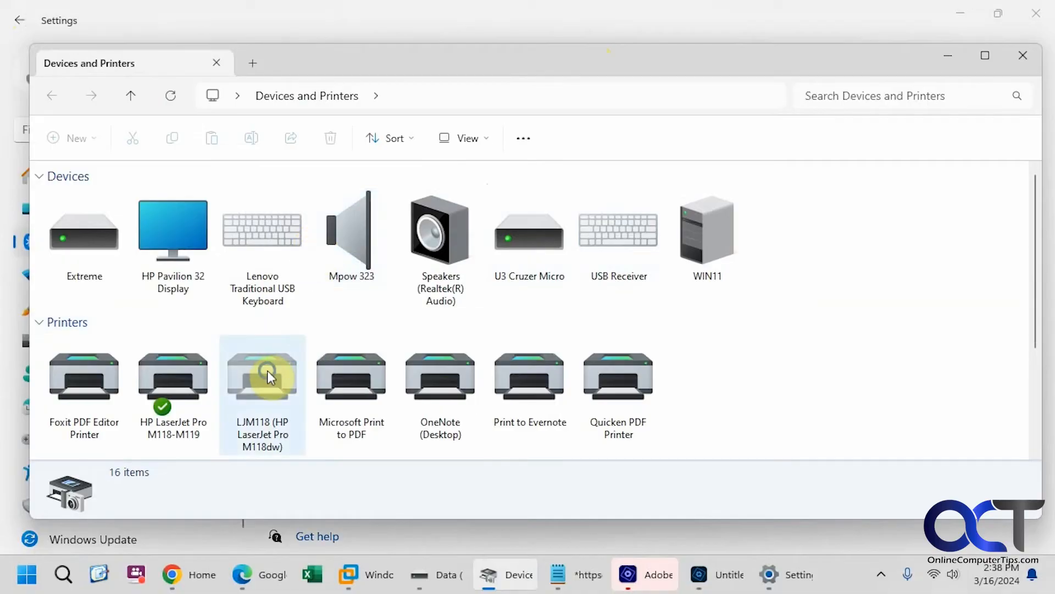
pyautogui.rightClick(262, 376)
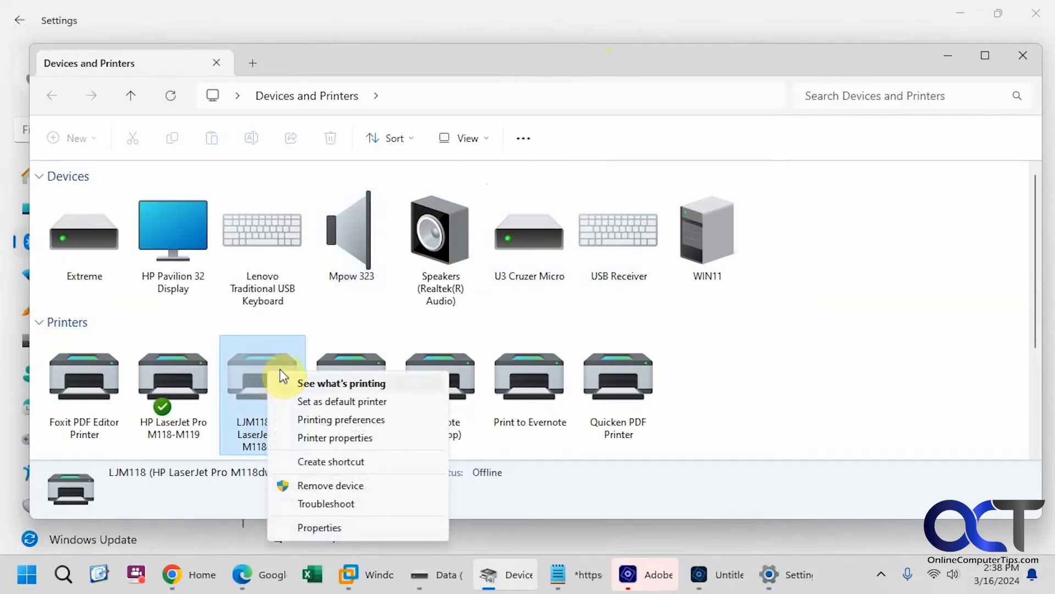
pyautogui.moveTo(335, 527)
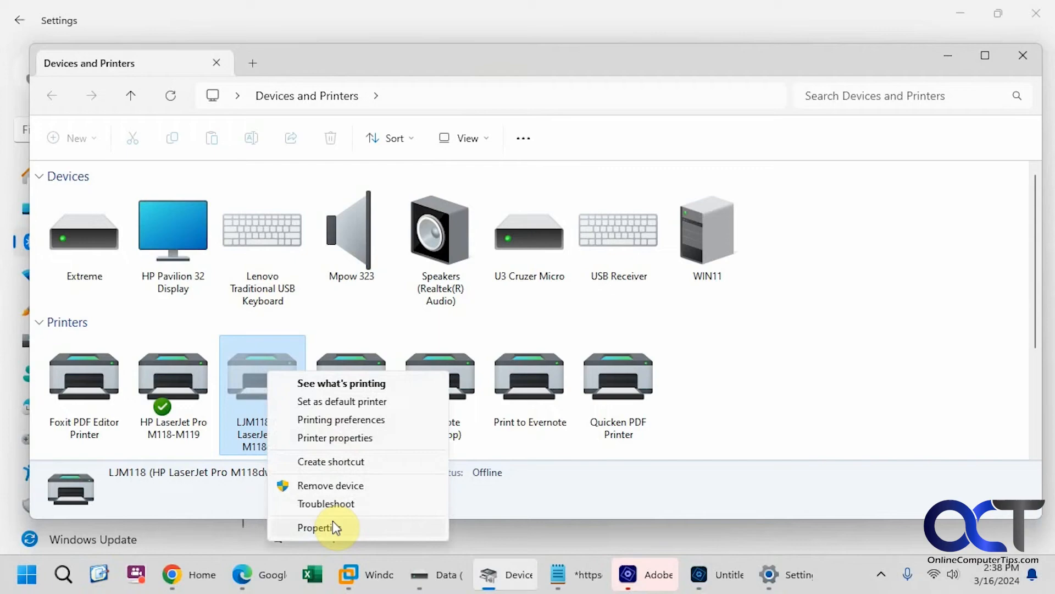
pyautogui.click(314, 527)
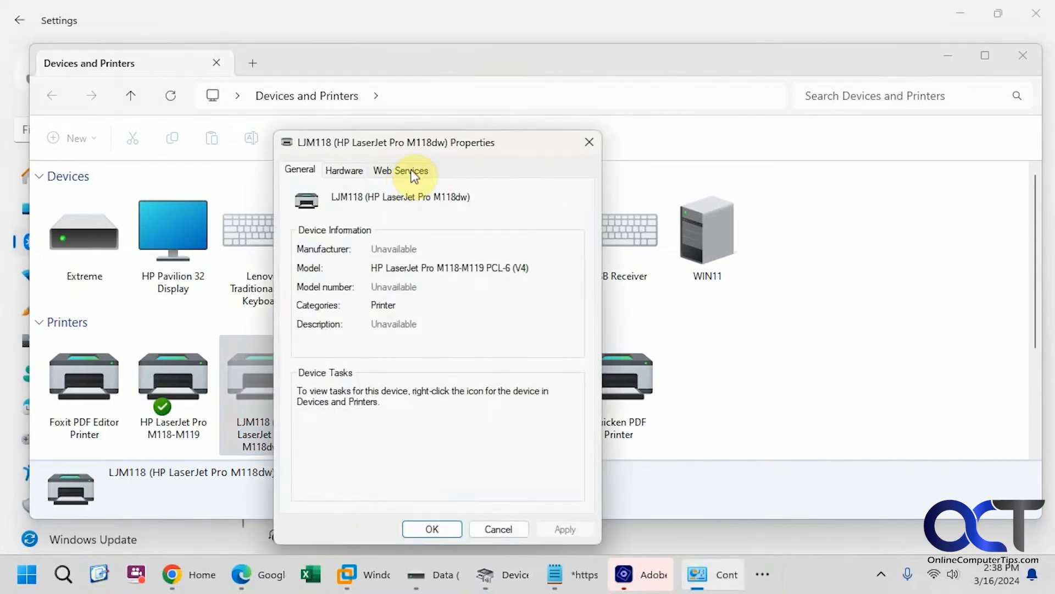
pyautogui.click(401, 169)
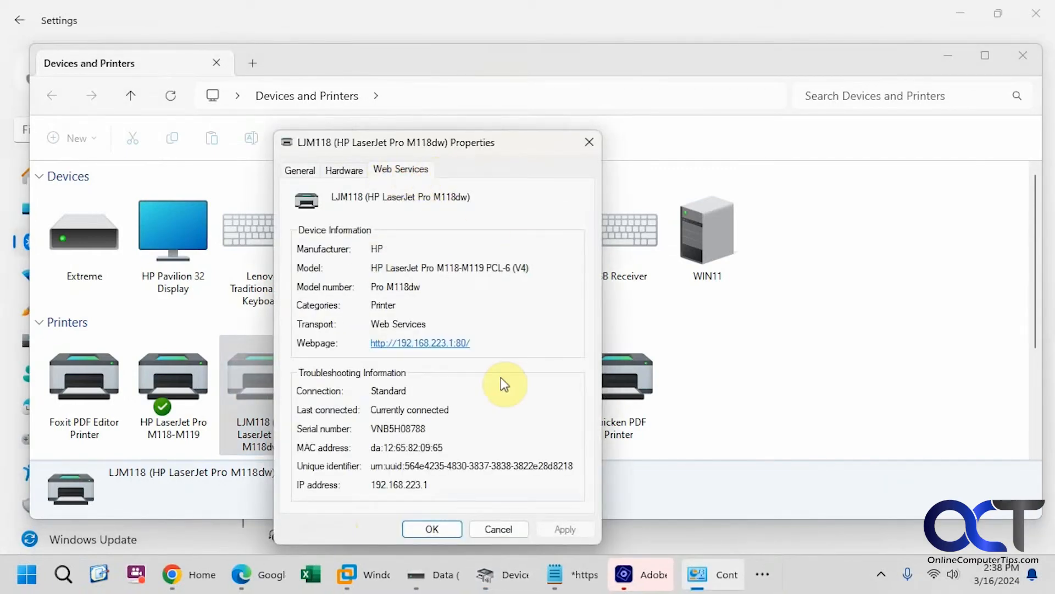
pyautogui.moveTo(182, 17)
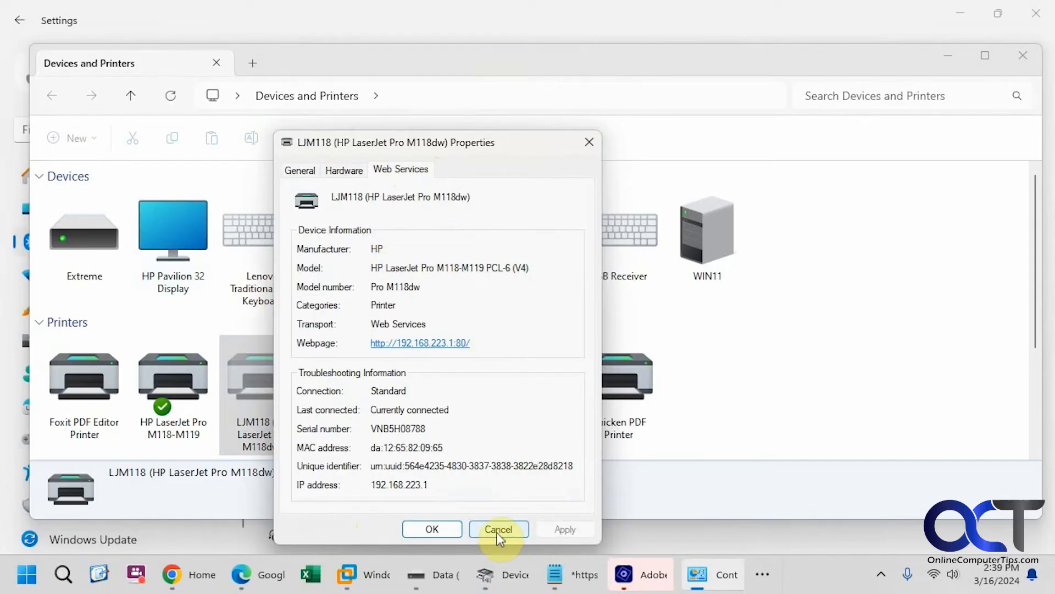
# Cancel the Properties dialog and reopen the LJM118 printer page via Printers & scanners.
pyautogui.click(498, 529)
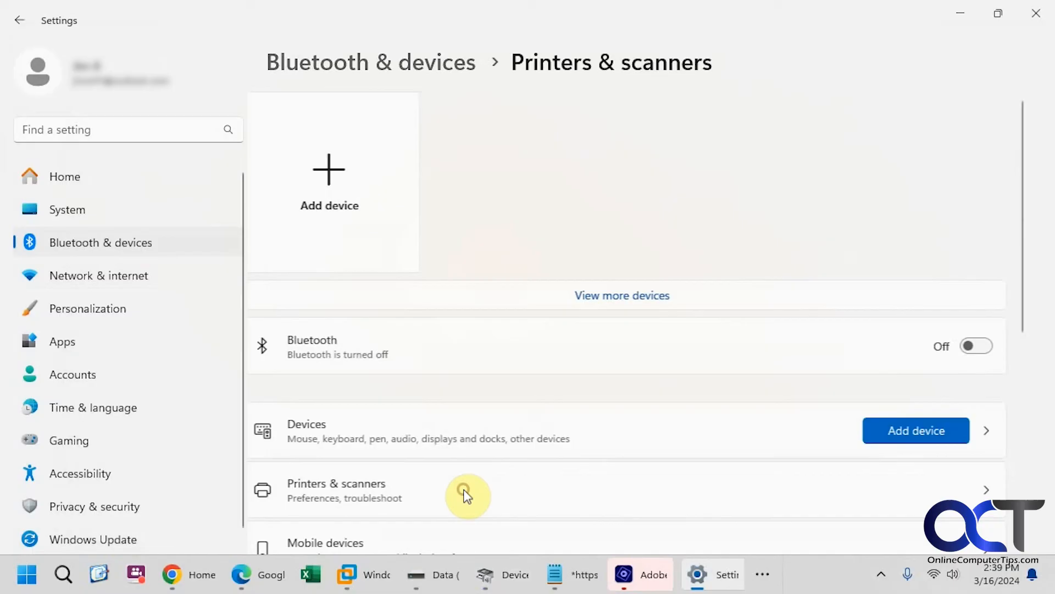
pyautogui.click(467, 489)
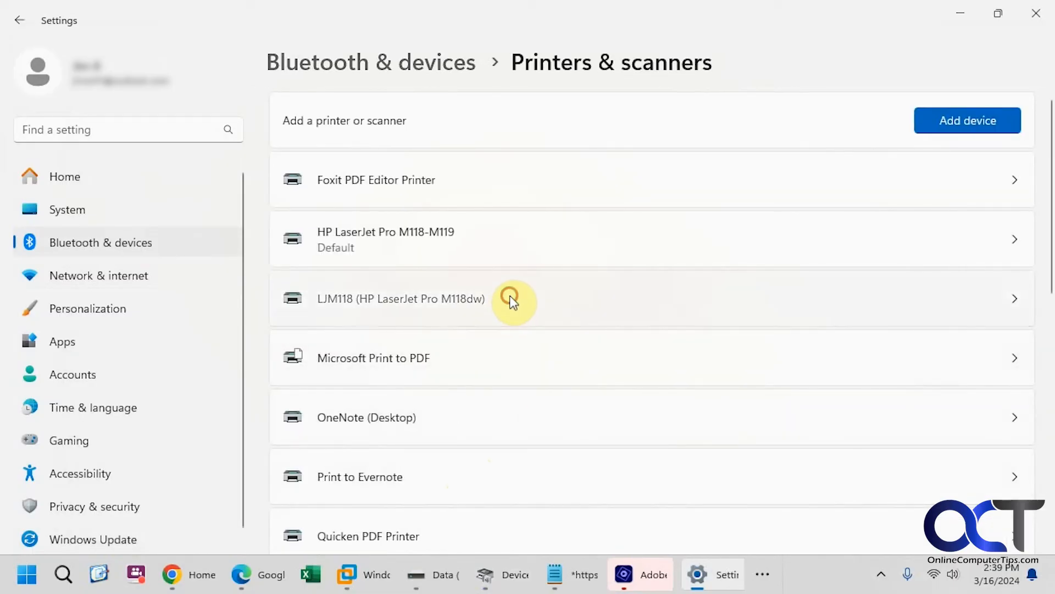
pyautogui.click(401, 299)
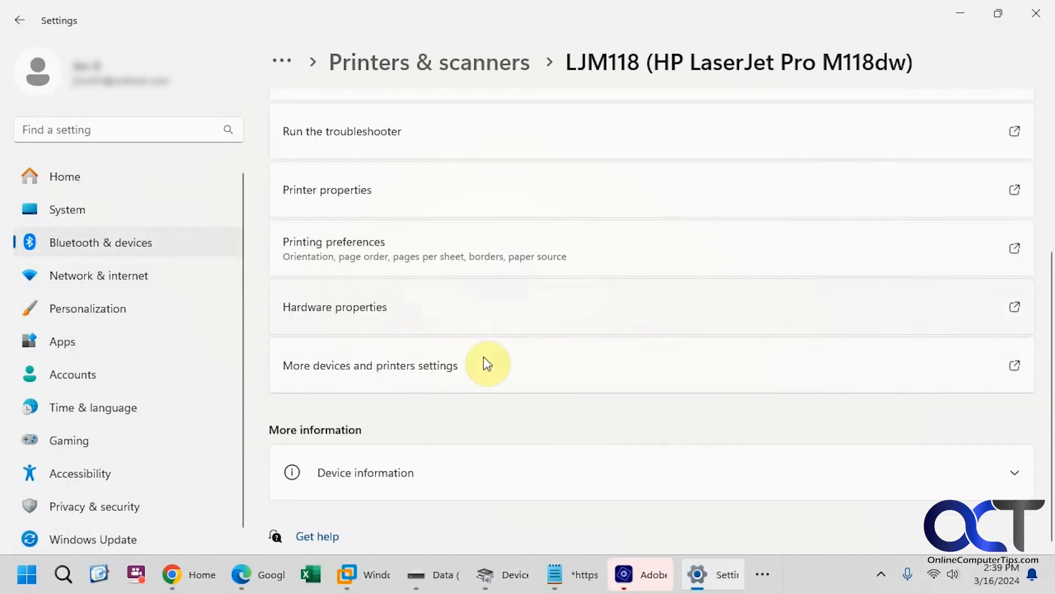
pyautogui.moveTo(396, 373)
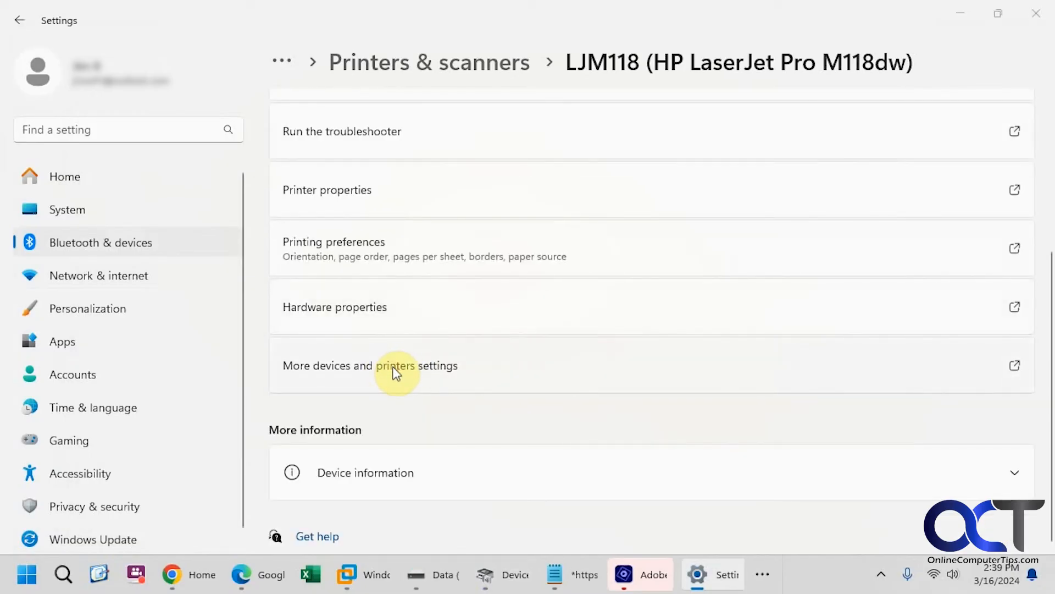
# Reopen the Devices and Printers window from the LJM118 page, listing 16 devices and printers.
pyautogui.click(369, 365)
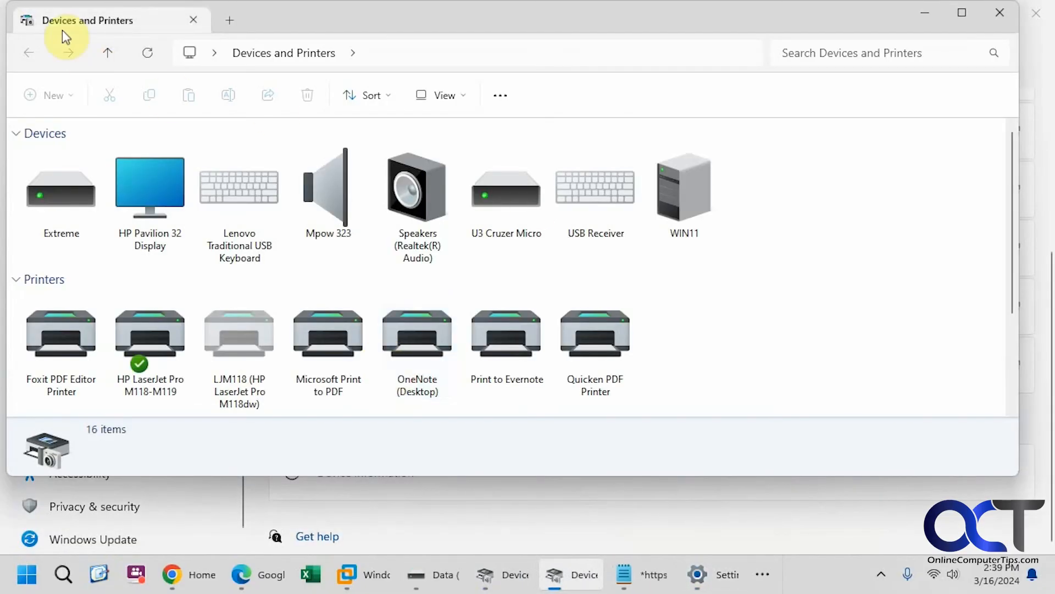
pyautogui.moveTo(843, 273)
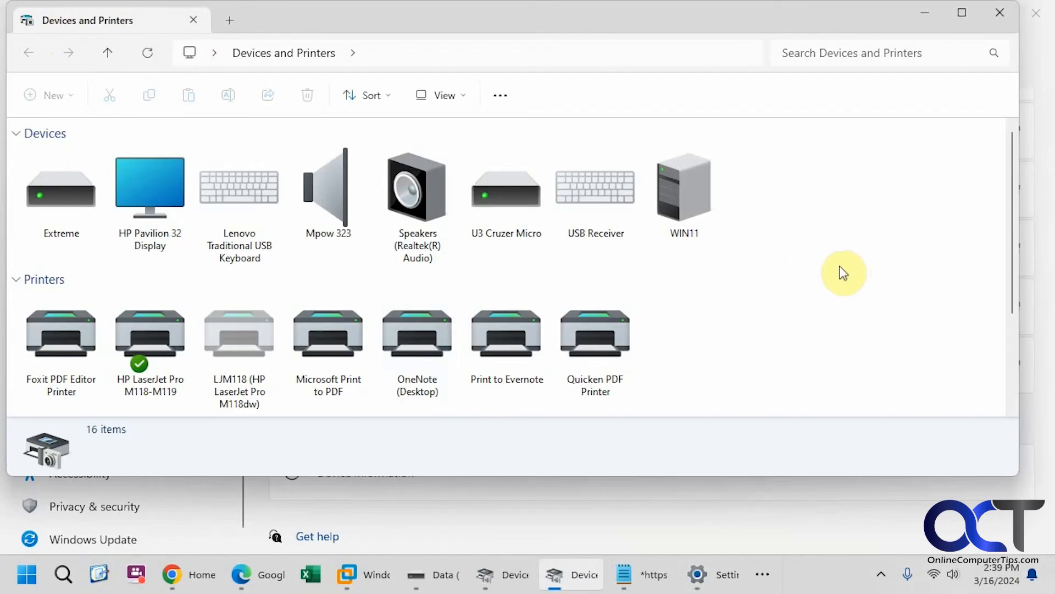
pyautogui.moveTo(815, 295)
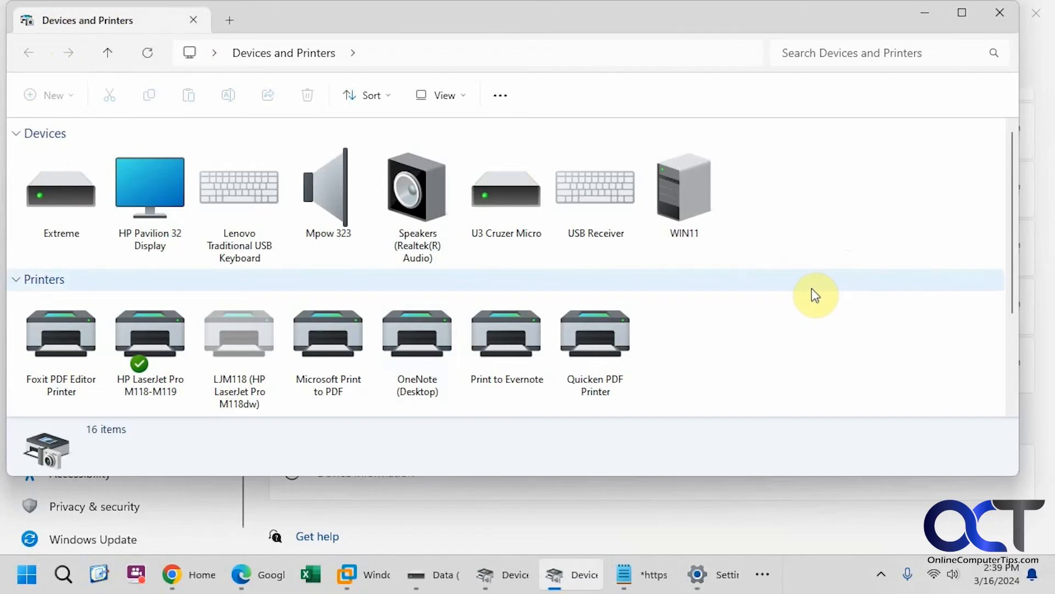